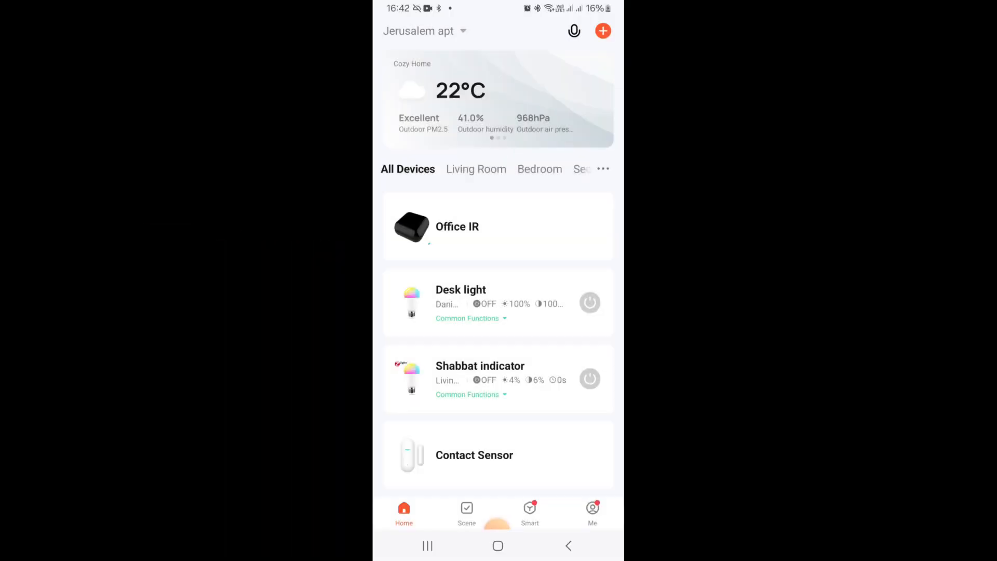
Step: Start a new tap-to-run scene with a single-device task setting Office AC to cold, 20°C, auto fan
click(466, 509)
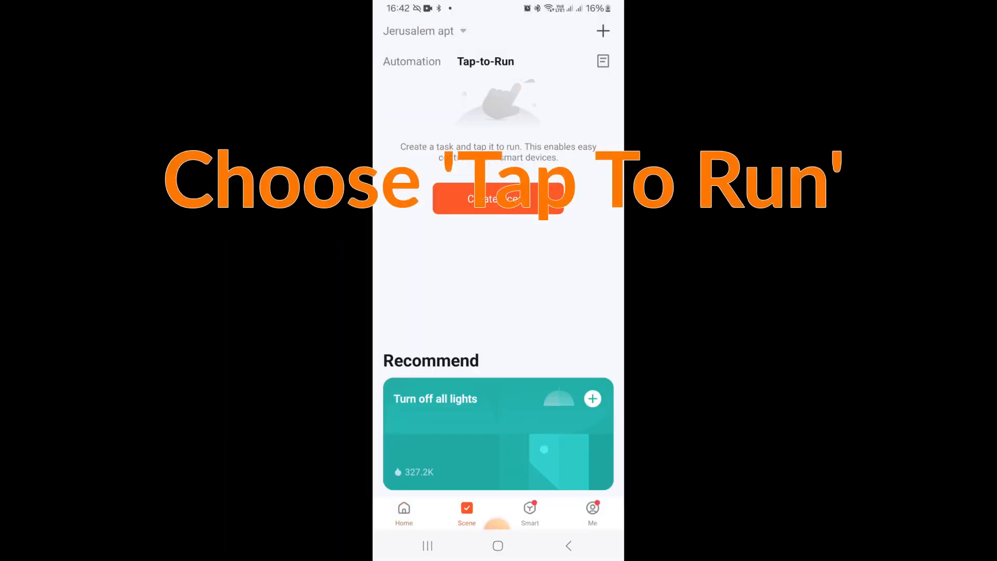
click(498, 198)
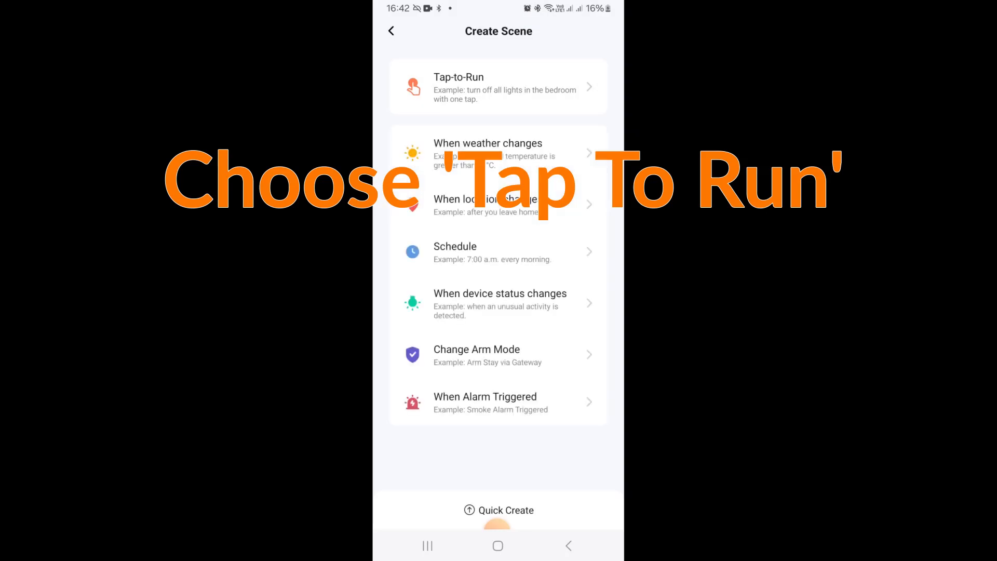
click(498, 86)
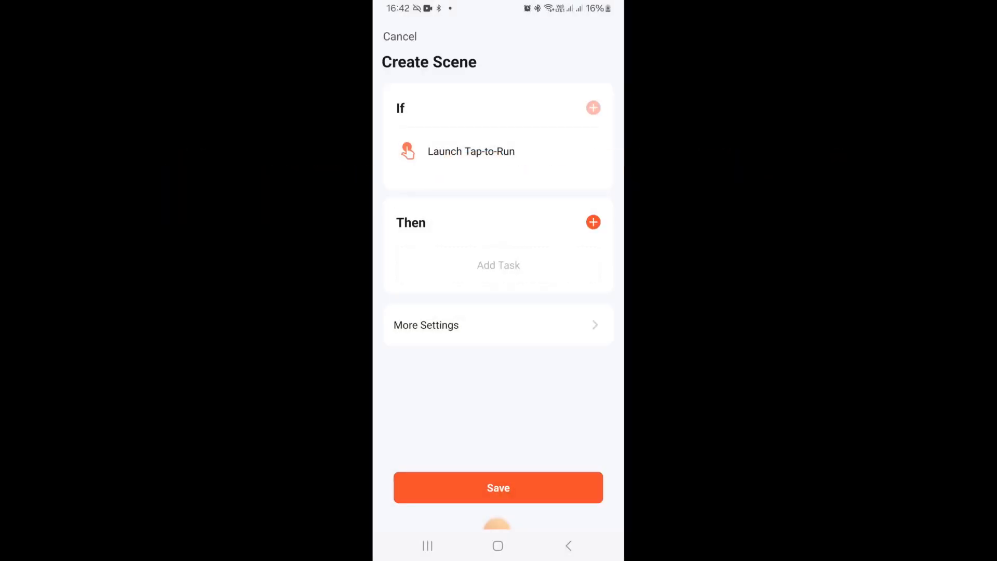
click(593, 221)
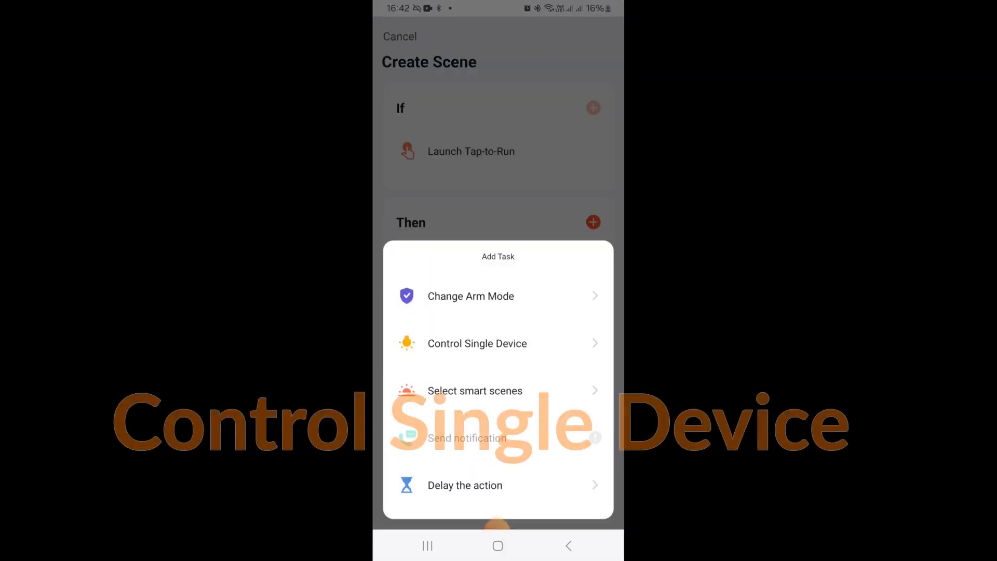
click(478, 343)
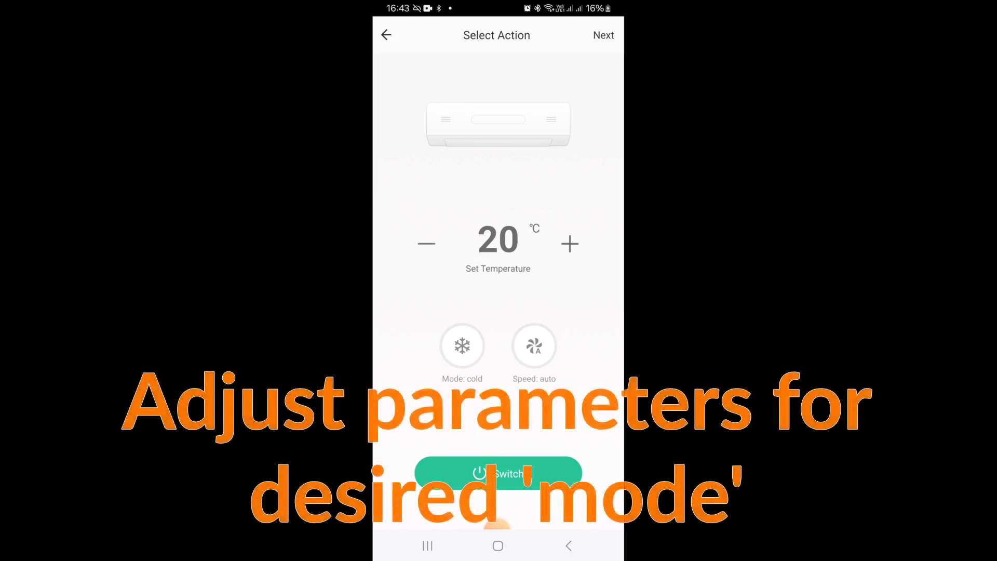
click(603, 35)
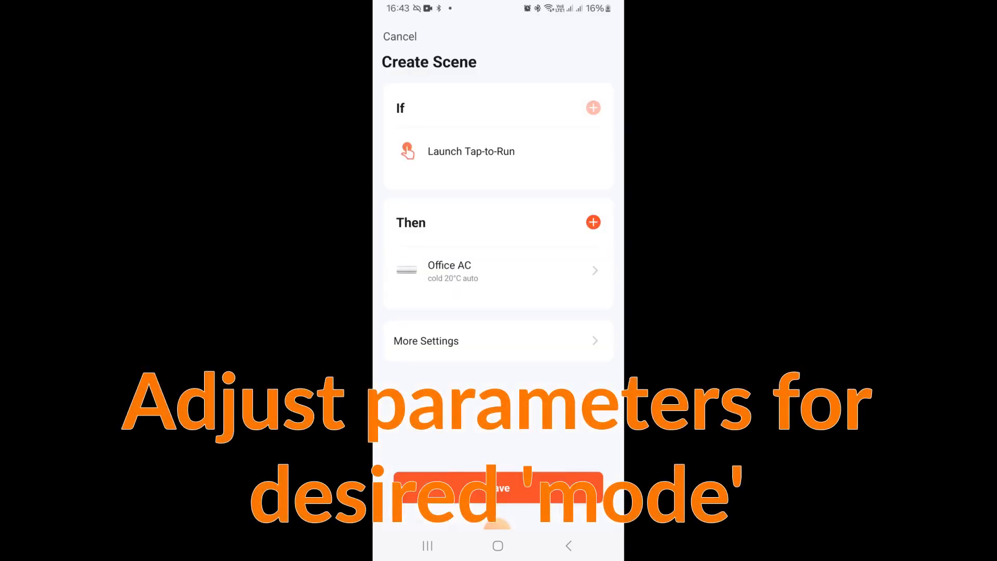
Step: Save the scene under the name 'Office AC cold'
click(499, 489)
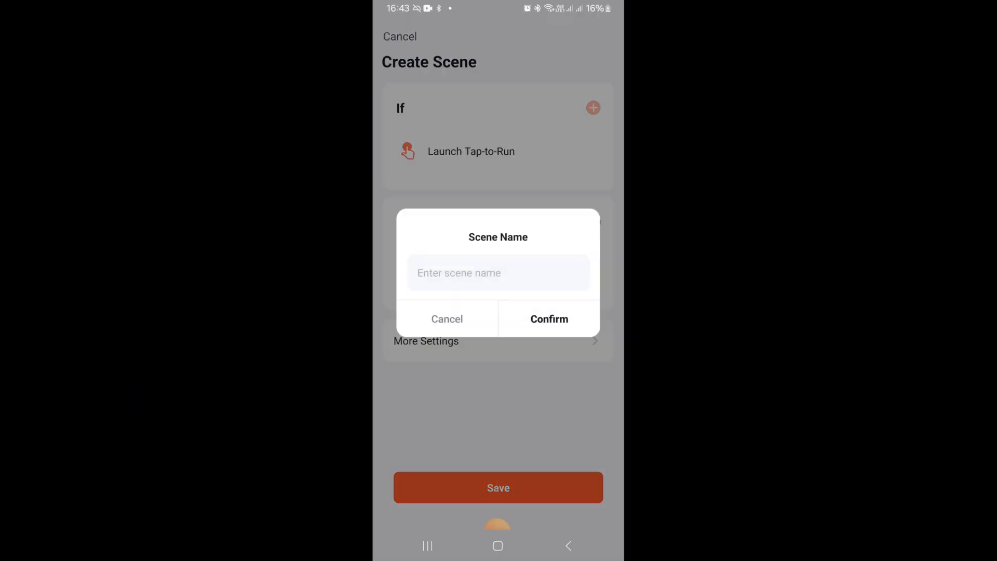
text(Office AC cold)
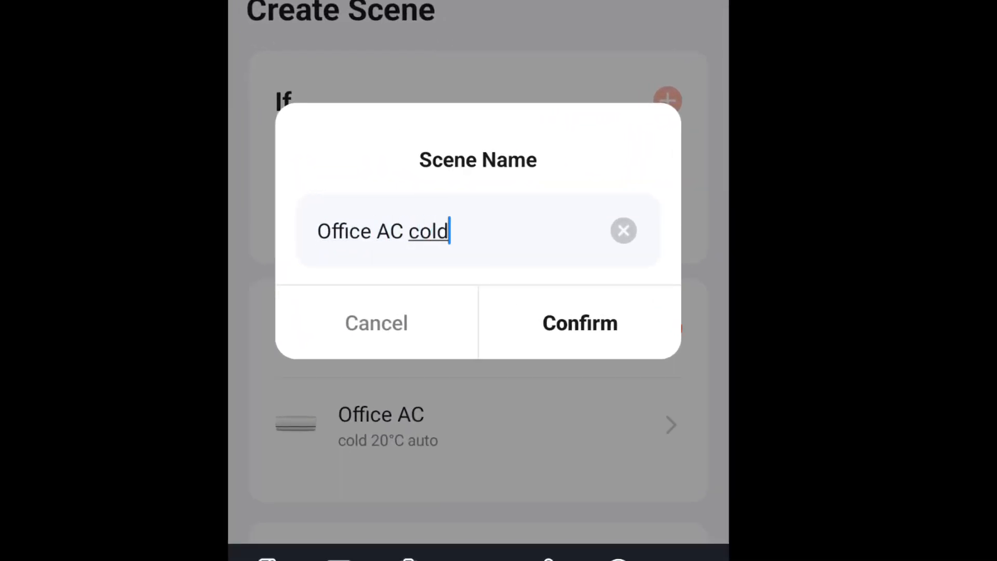
click(580, 323)
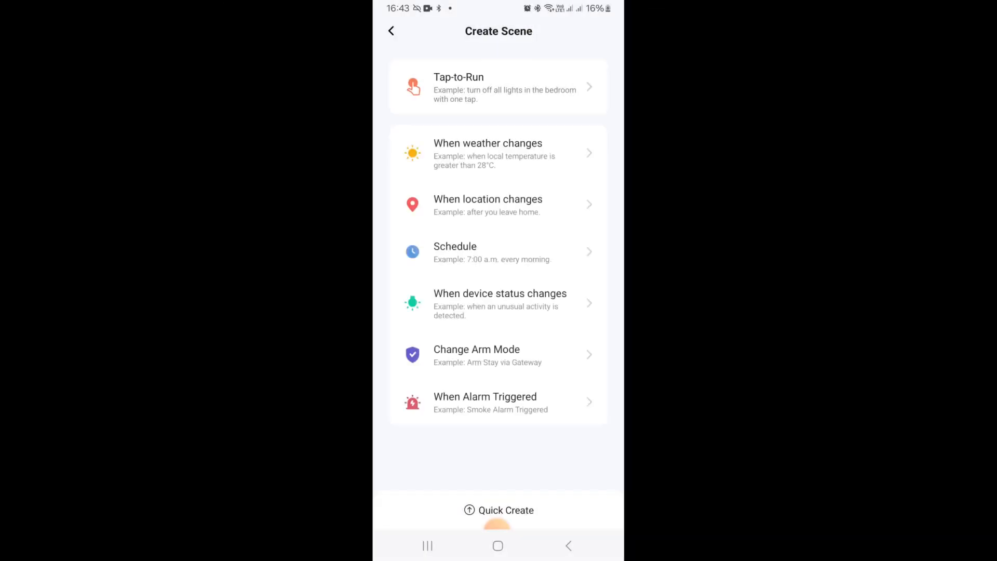
Step: Create tap-to-run scene 'Office AC hot' setting Office AC to hot mode, 22°C, auto fan
click(498, 87)
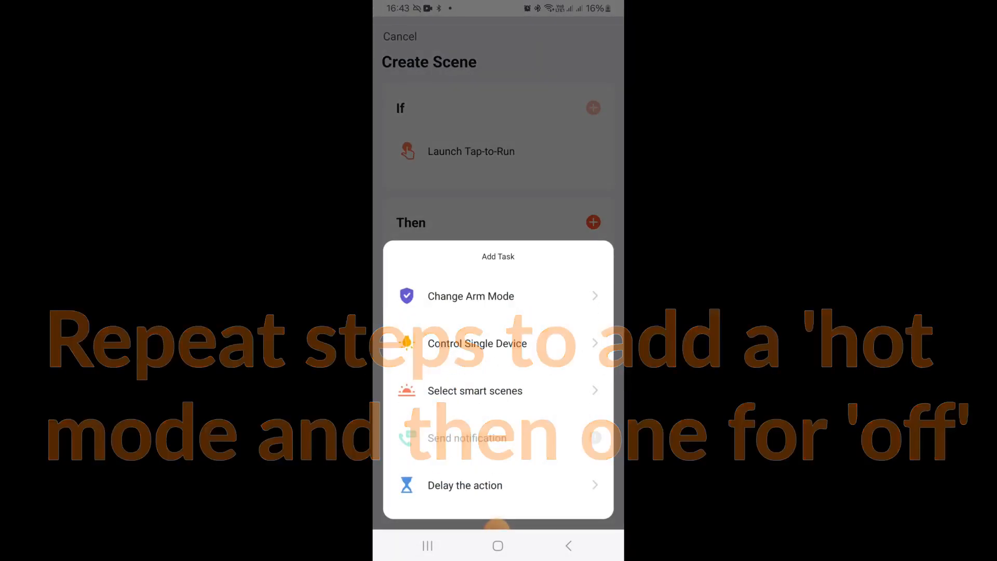
click(477, 342)
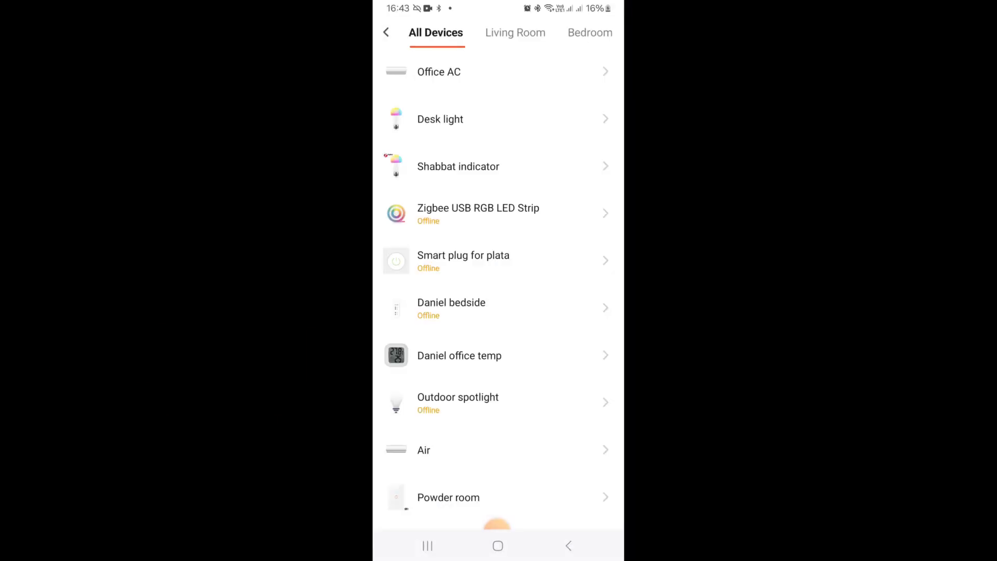
click(439, 72)
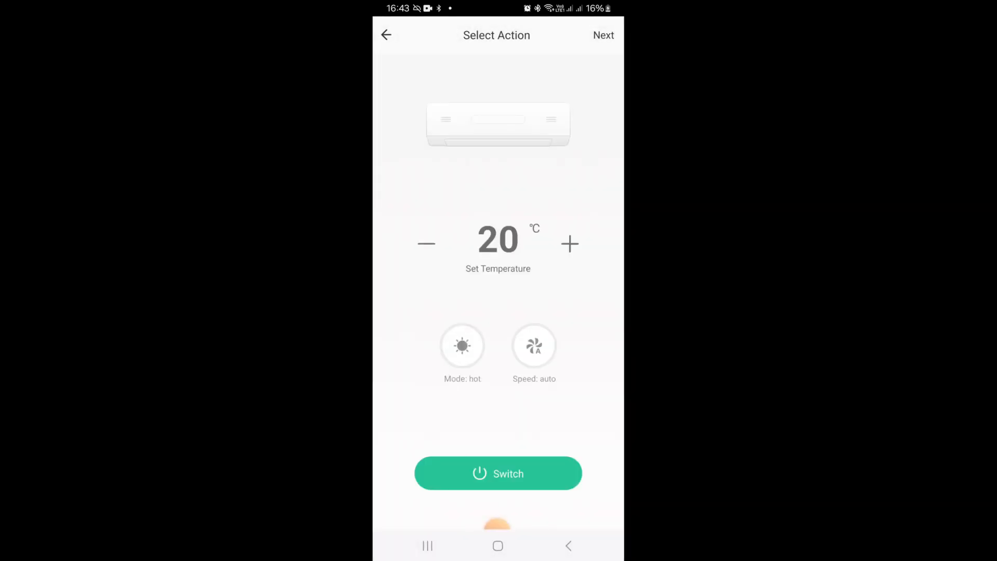
click(570, 243)
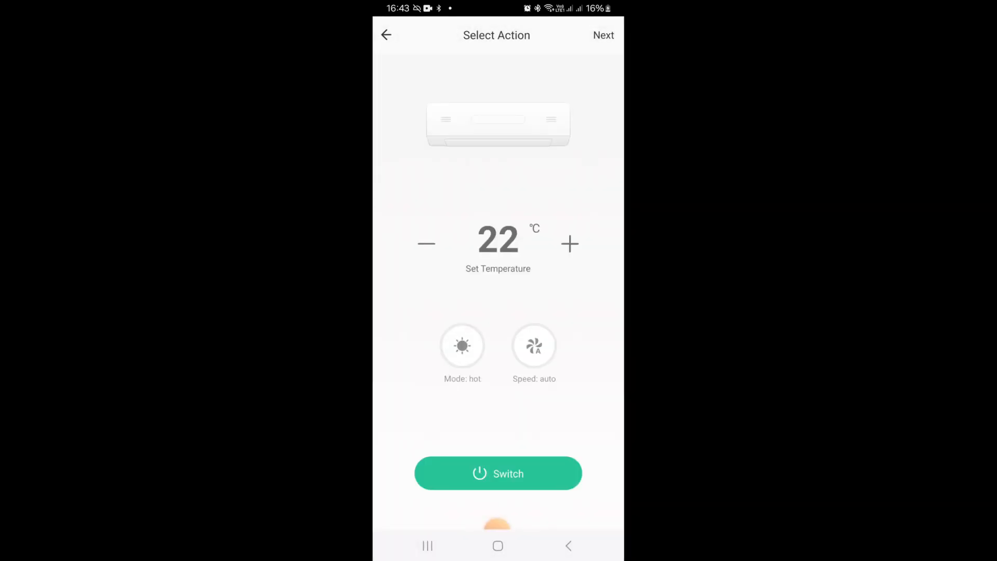
click(603, 35)
text(Office AC h)
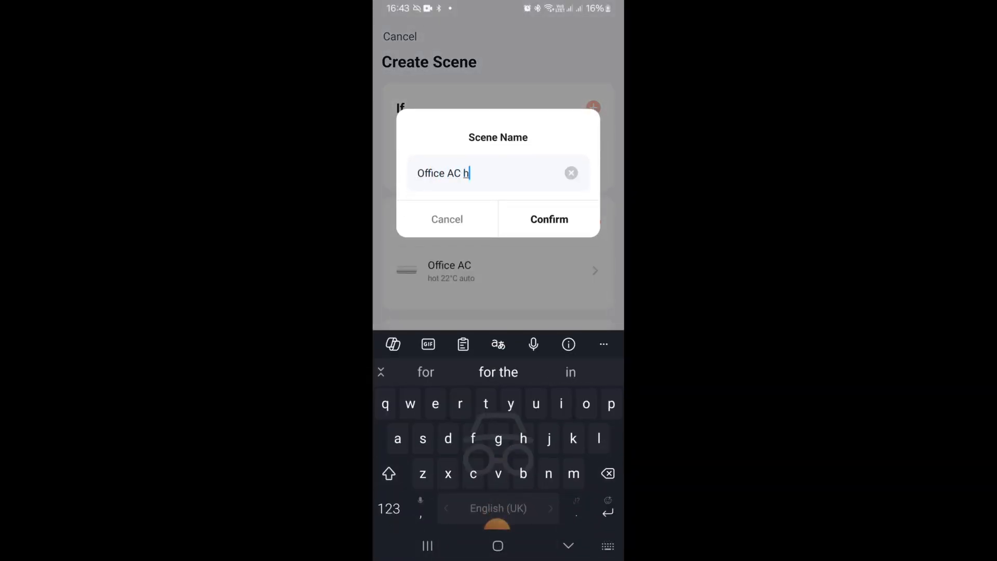
click(549, 219)
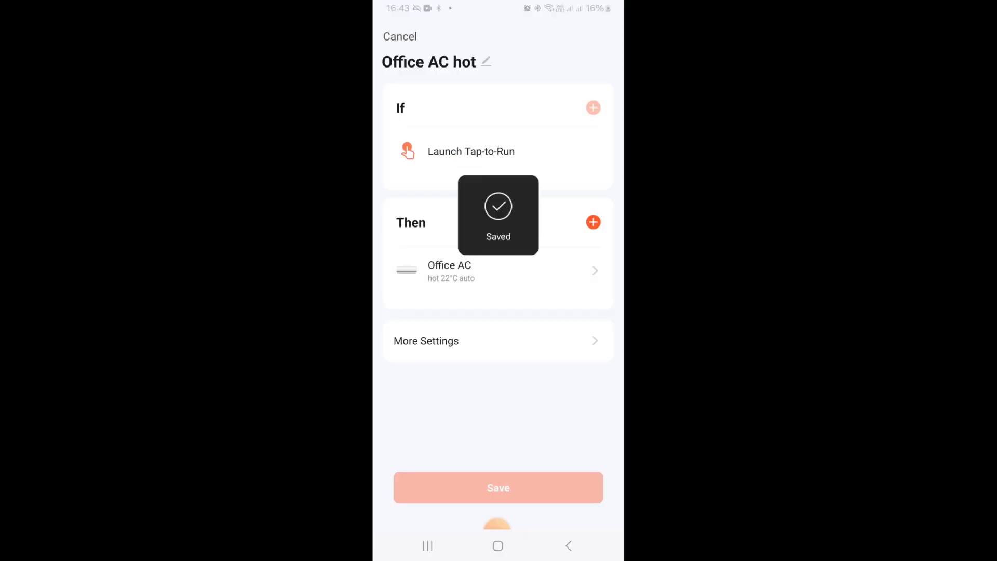
click(498, 488)
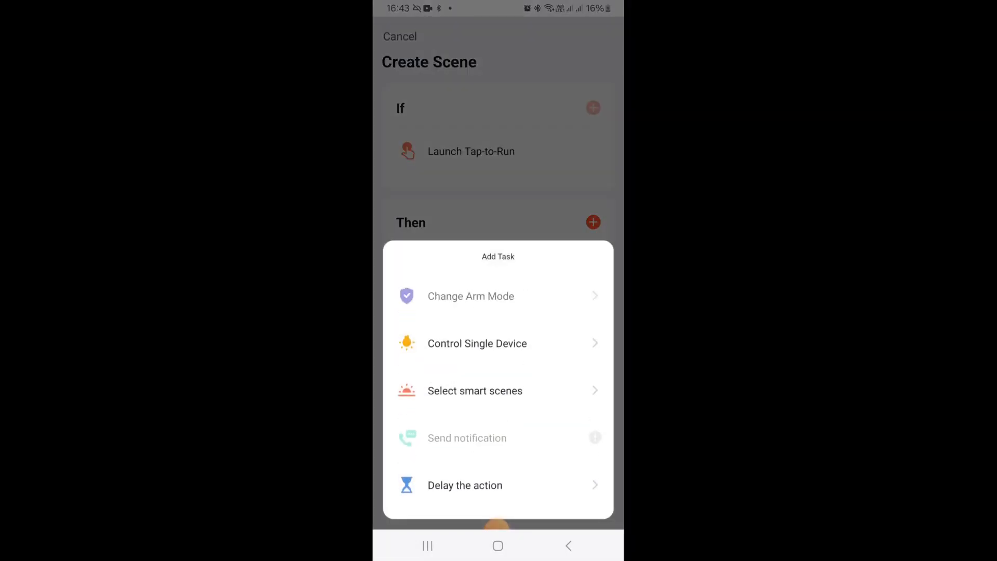
Step: Create tap-to-run scene 'Office AC off' that switches Office AC power off
click(478, 343)
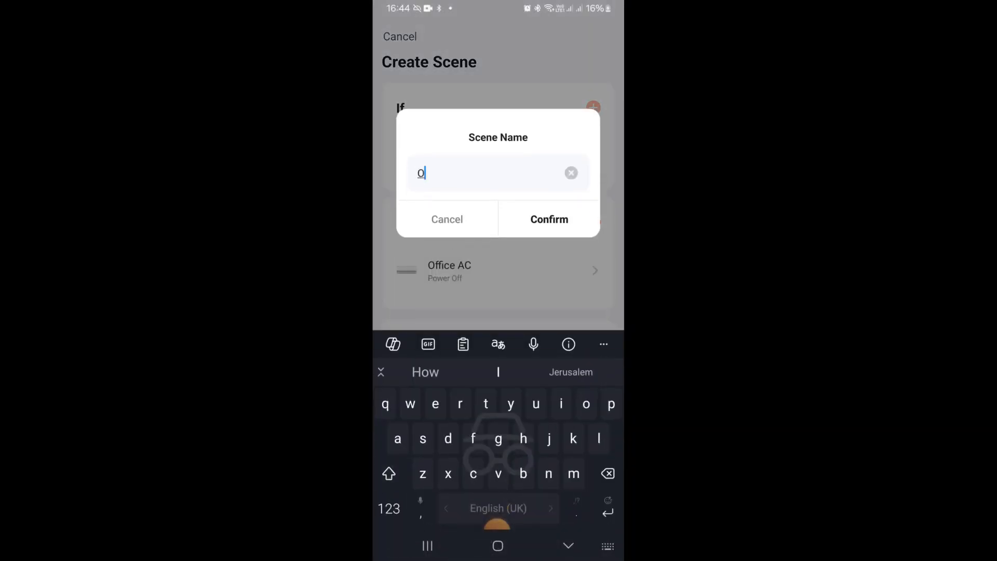
text(Office AC)
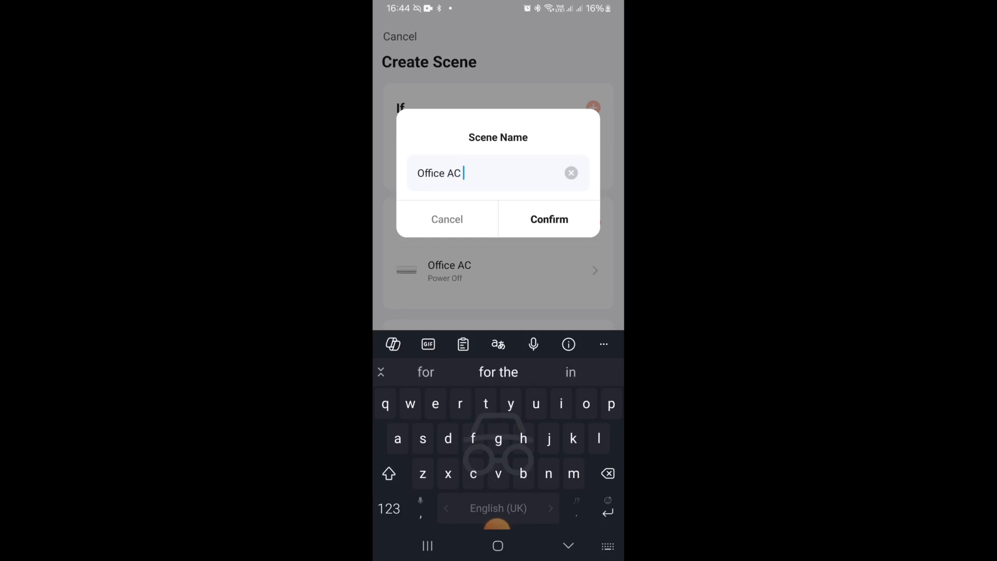
click(549, 220)
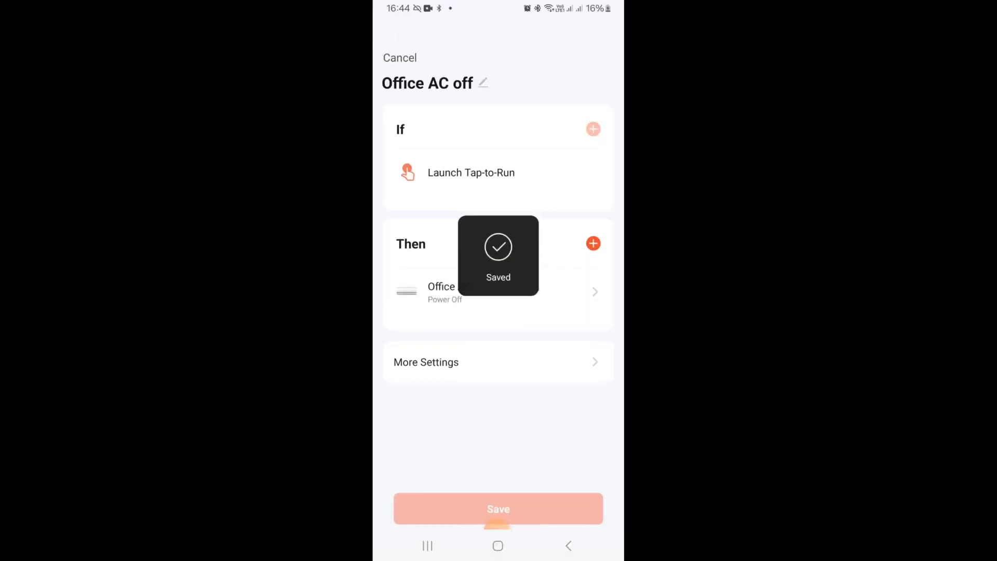
click(498, 509)
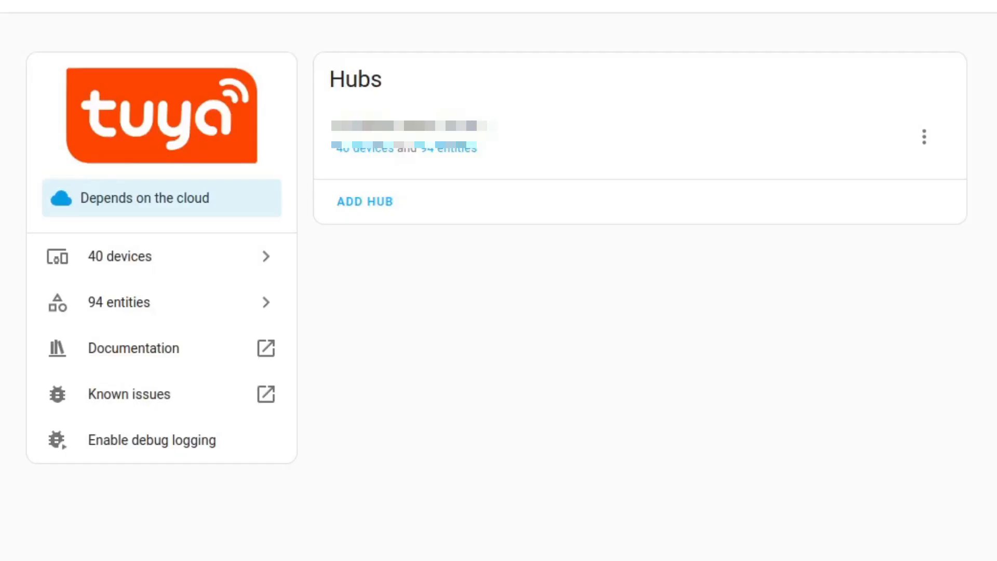
Step: Reload the Tuya integration in Home Assistant so the new scenes appear
click(925, 135)
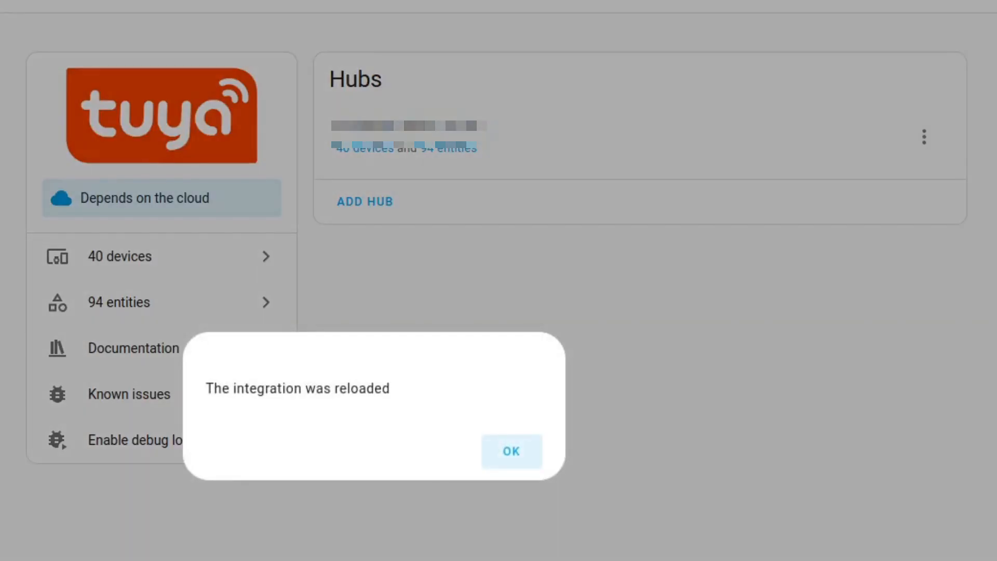
click(511, 451)
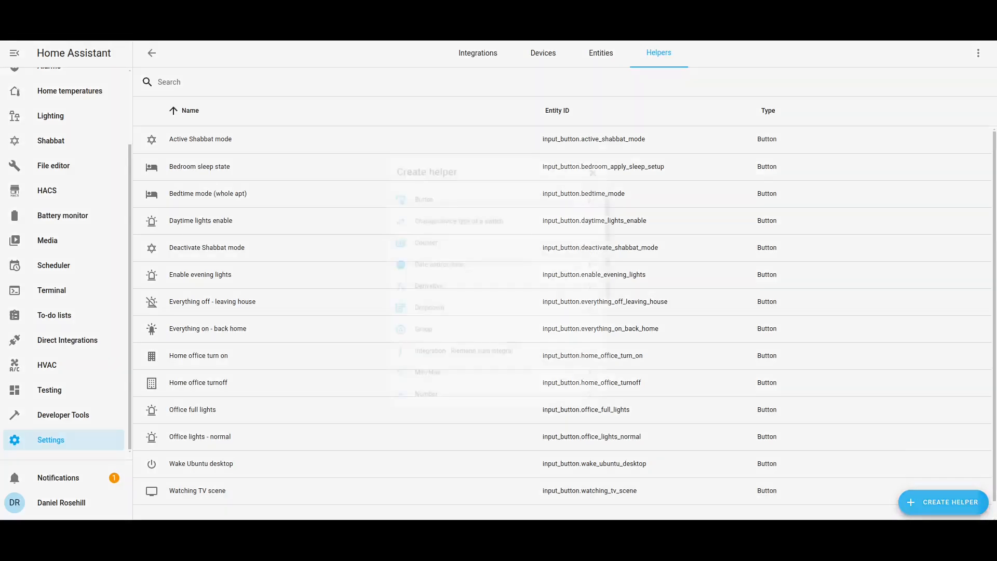
Step: Create a button helper named 'Office AC cold' with the mdi:air-conditioner icon
click(424, 200)
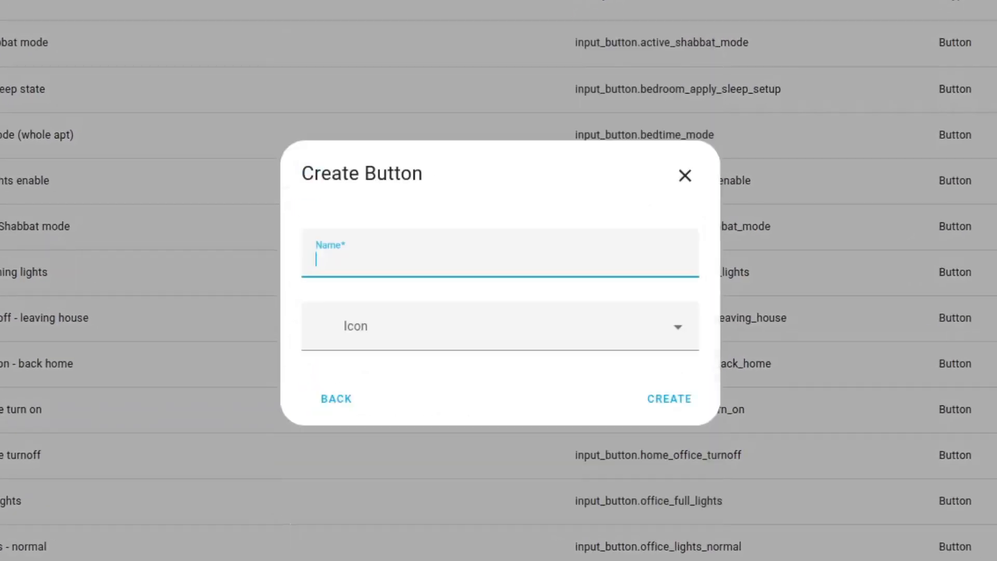
text(Off)
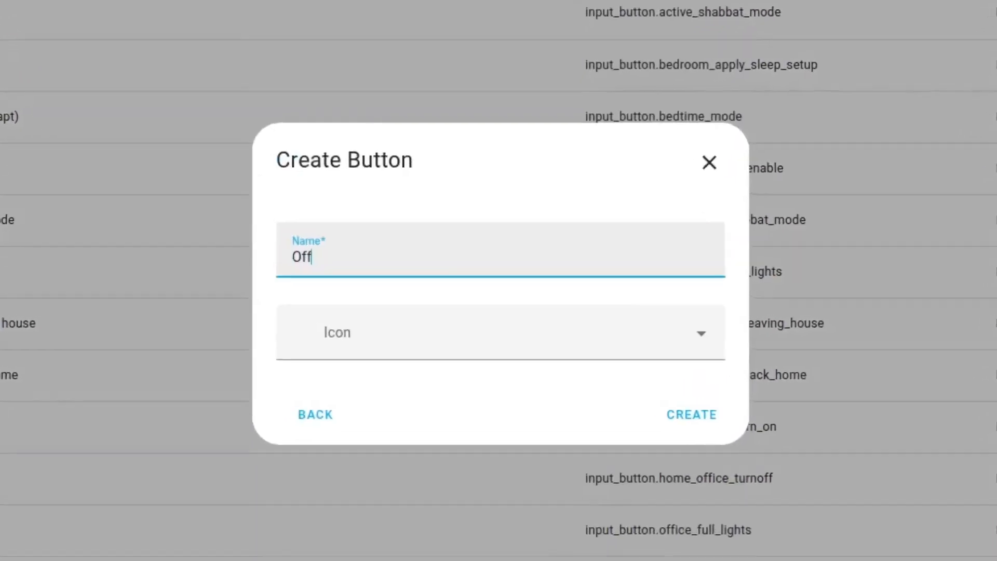
text(Office AC cold)
click(501, 333)
text(air)
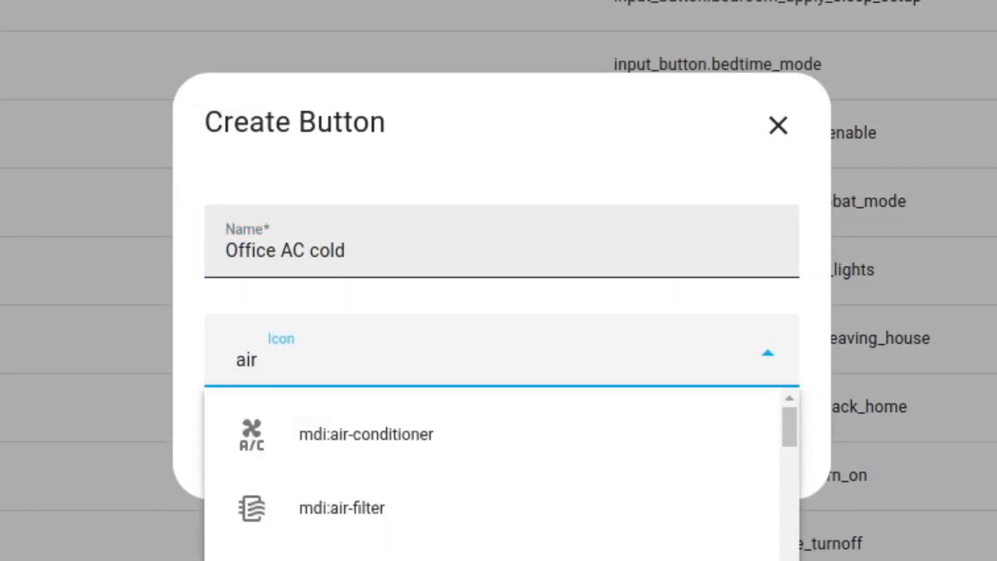
click(366, 434)
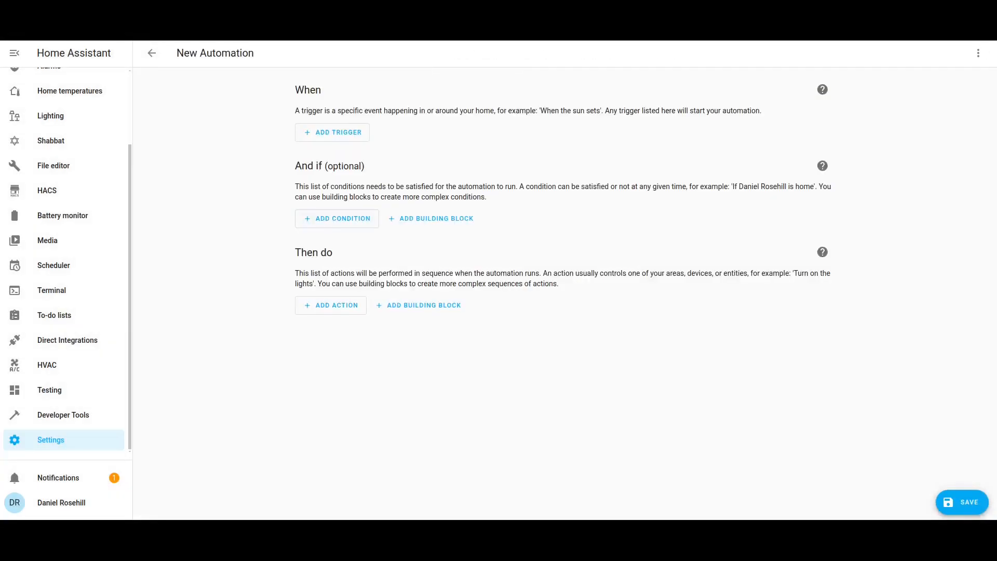
Step: Give the automation an entity-state trigger and an action activating scene 'Office AC cold'
click(332, 132)
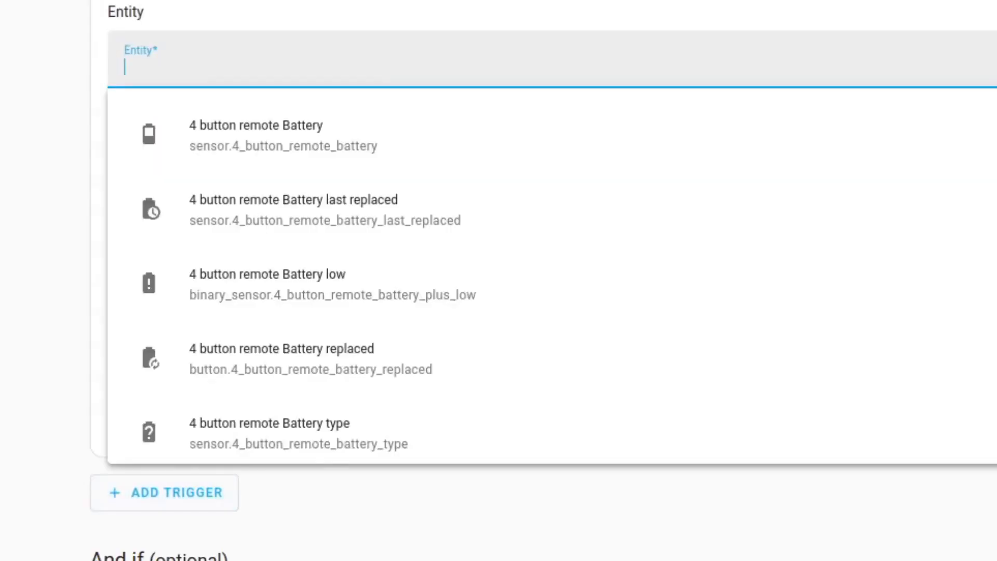
text(office)
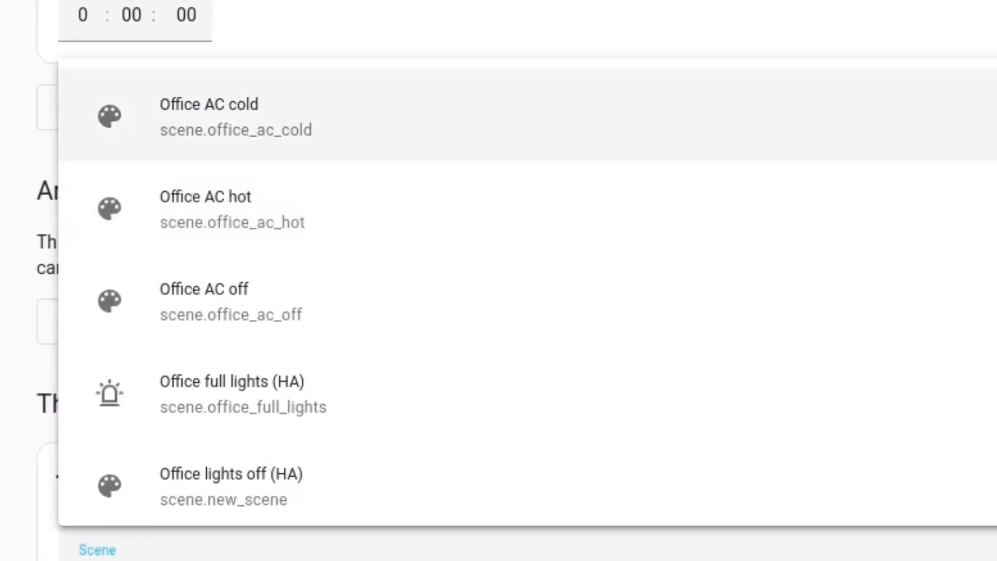
click(207, 116)
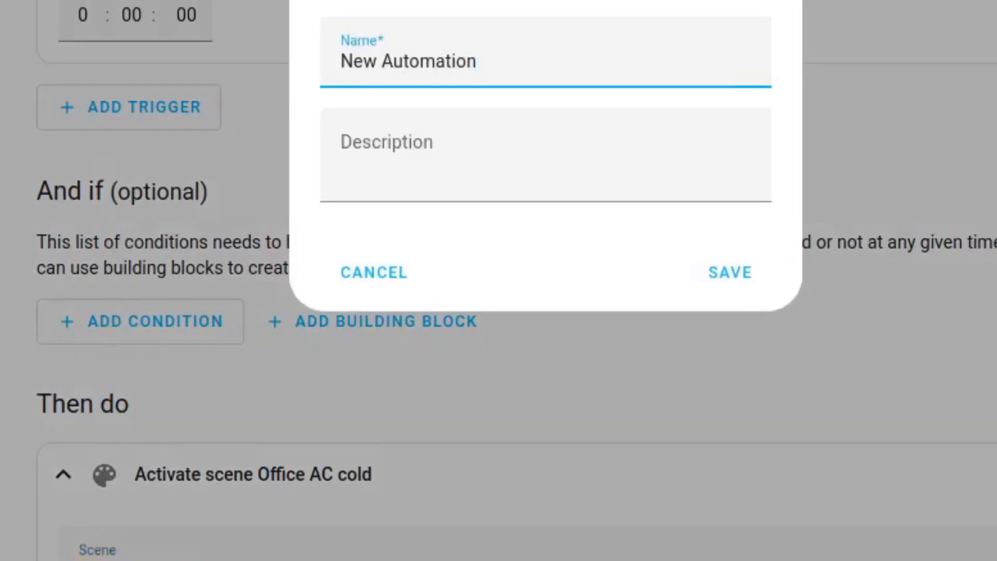
Step: Save the automation as 'Office AC cold' with a description about toggling the office AC to cold air state
text(Office AC cold)
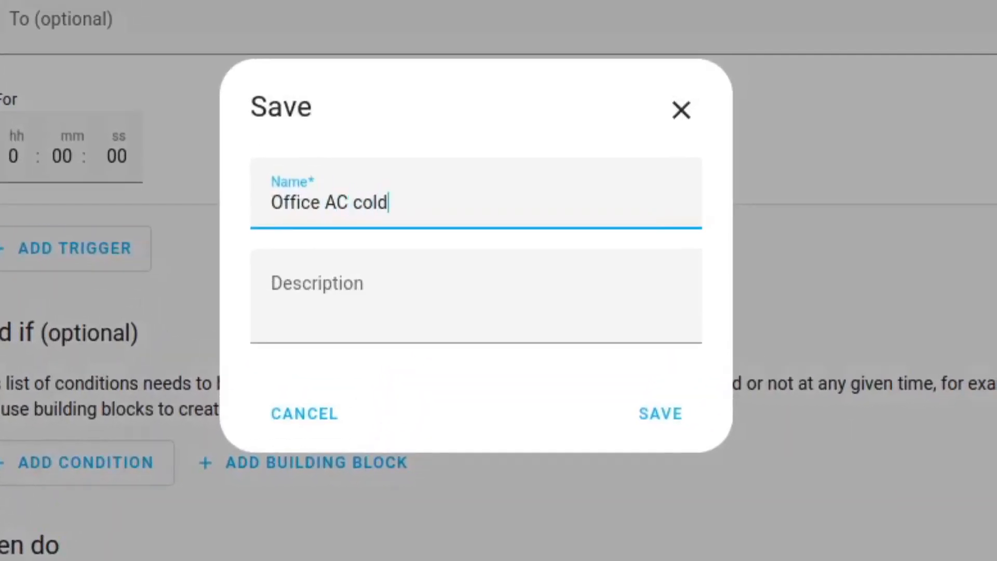
text(Toggles the office AC to)
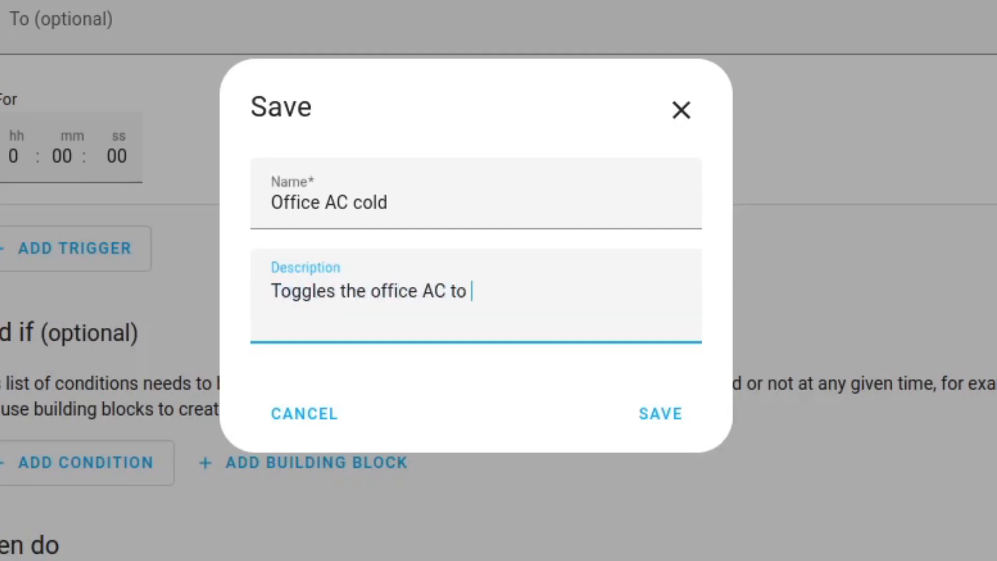
text(cold air state.)
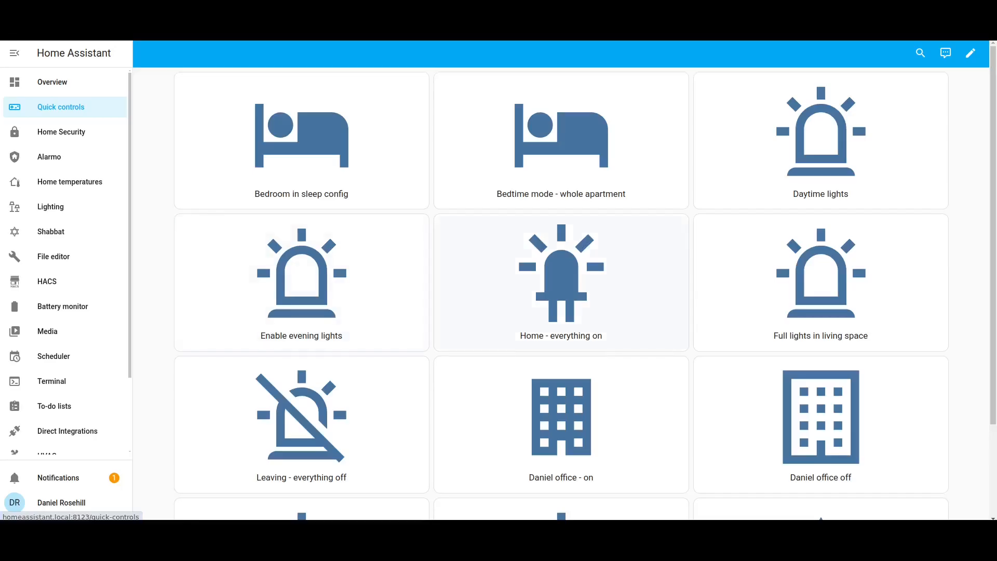
Step: Add a button card to the Quick controls dashboard using entity input_button.office_ac_cold
scroll(down, 3)
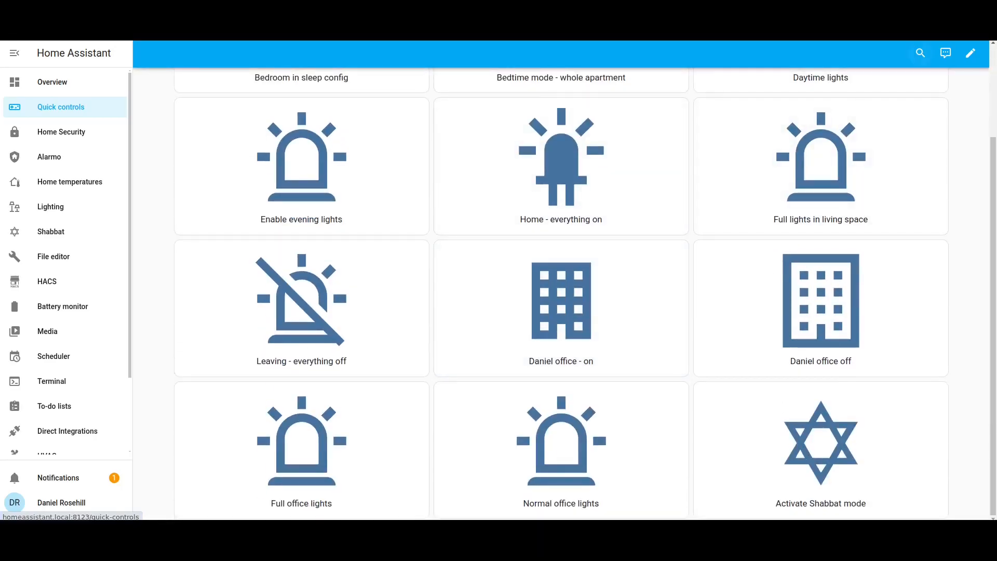
click(971, 52)
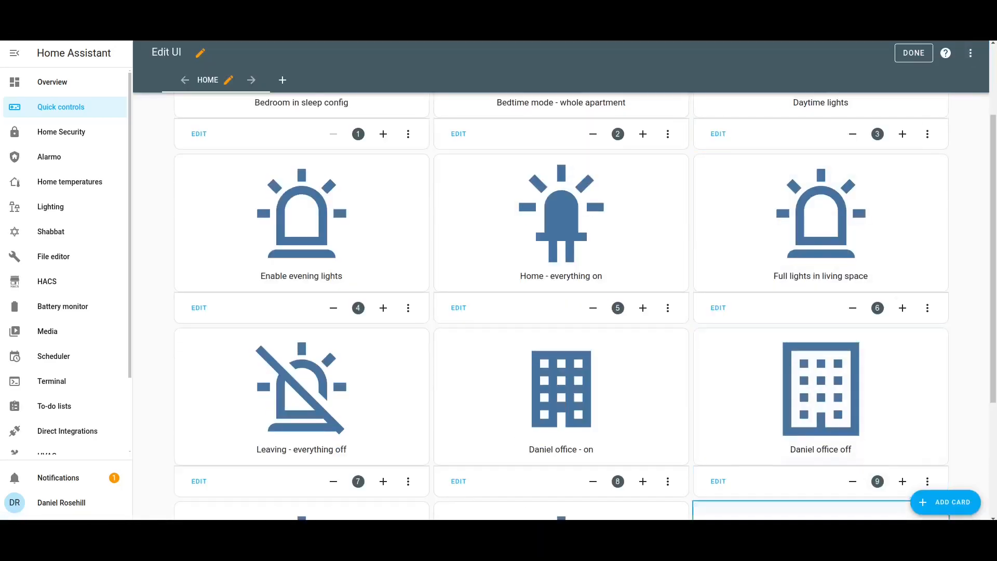
click(946, 502)
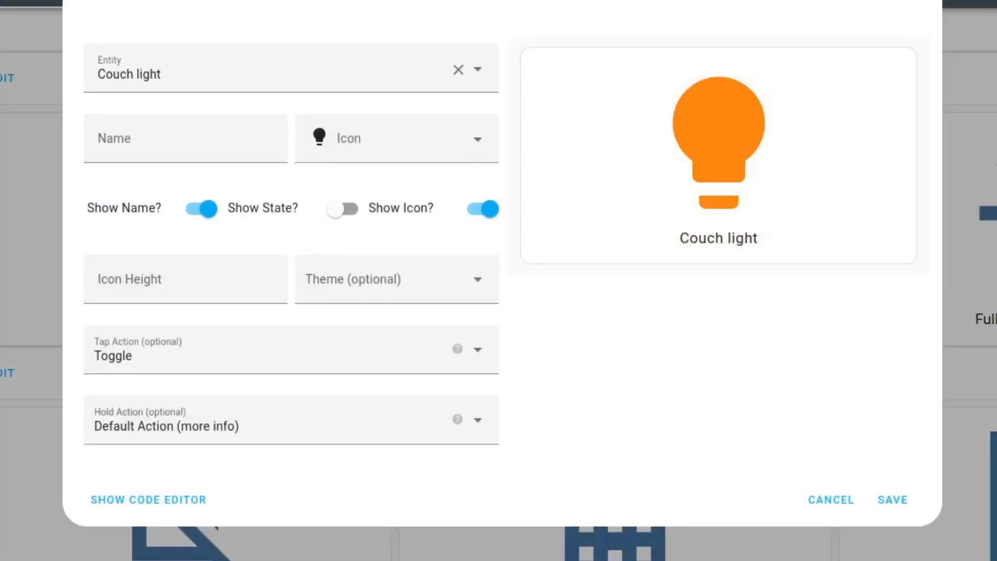
text(office)
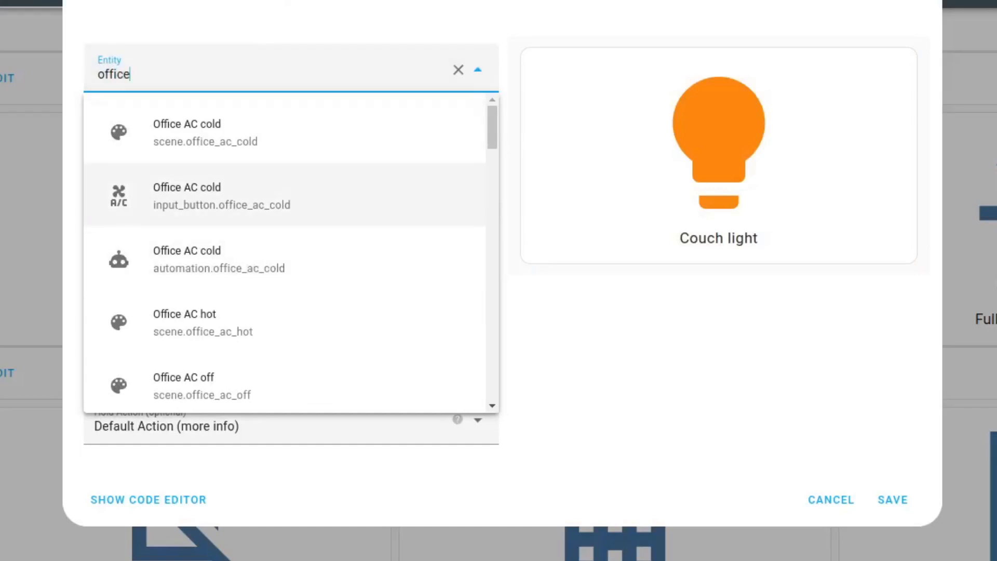
click(223, 195)
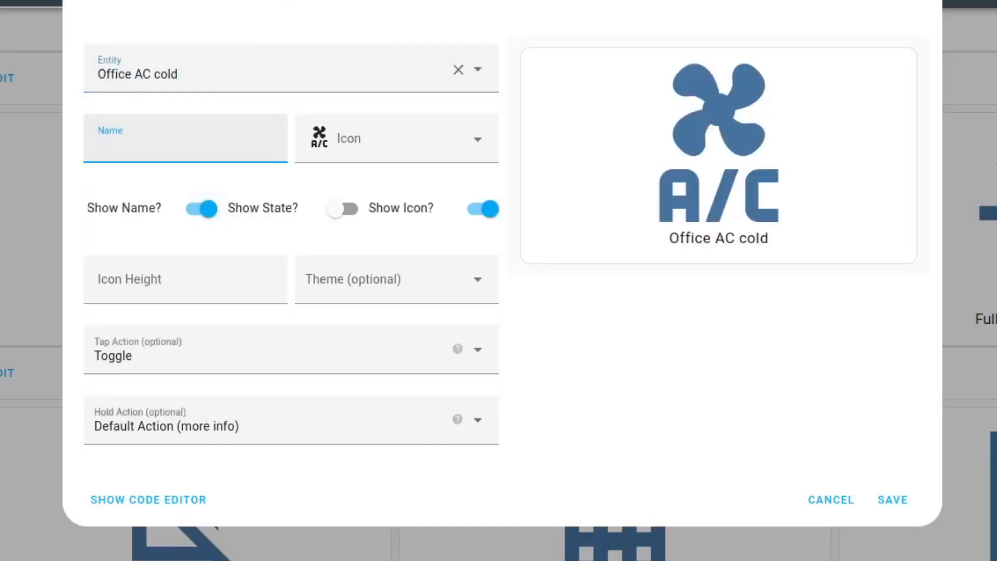
Step: Name the card 'Office AC on cold' and save it to the dashboard
text(Office AC on cold)
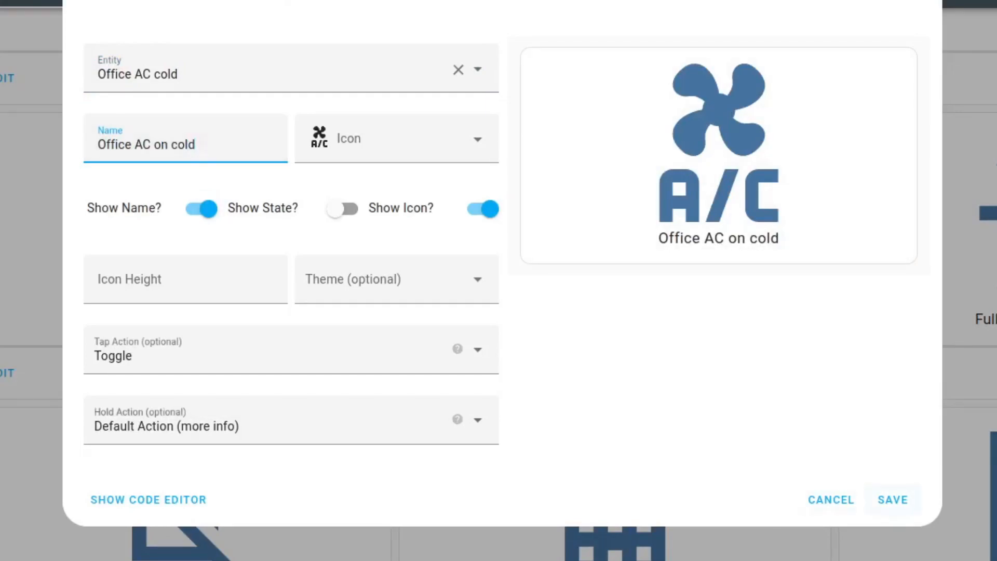
click(894, 500)
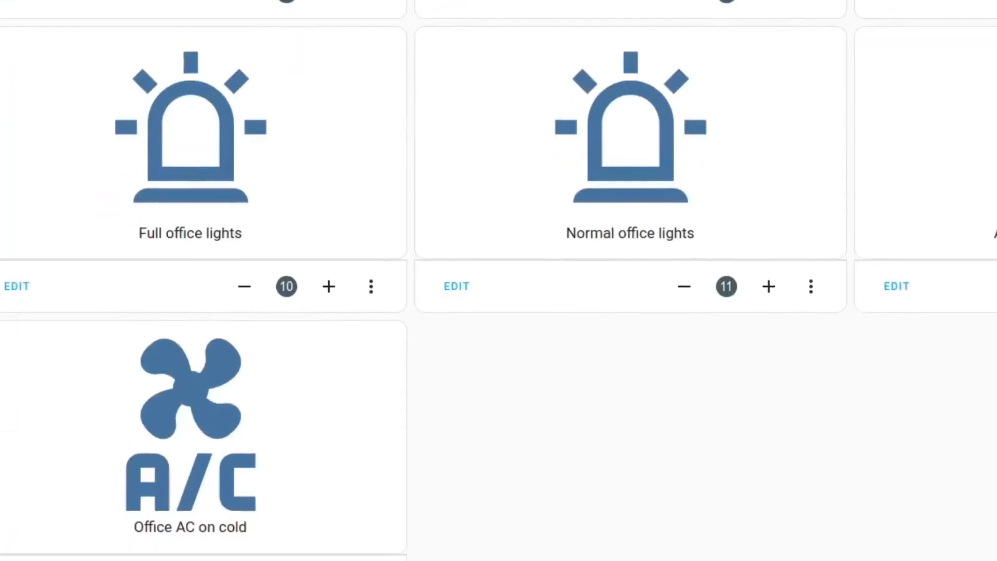